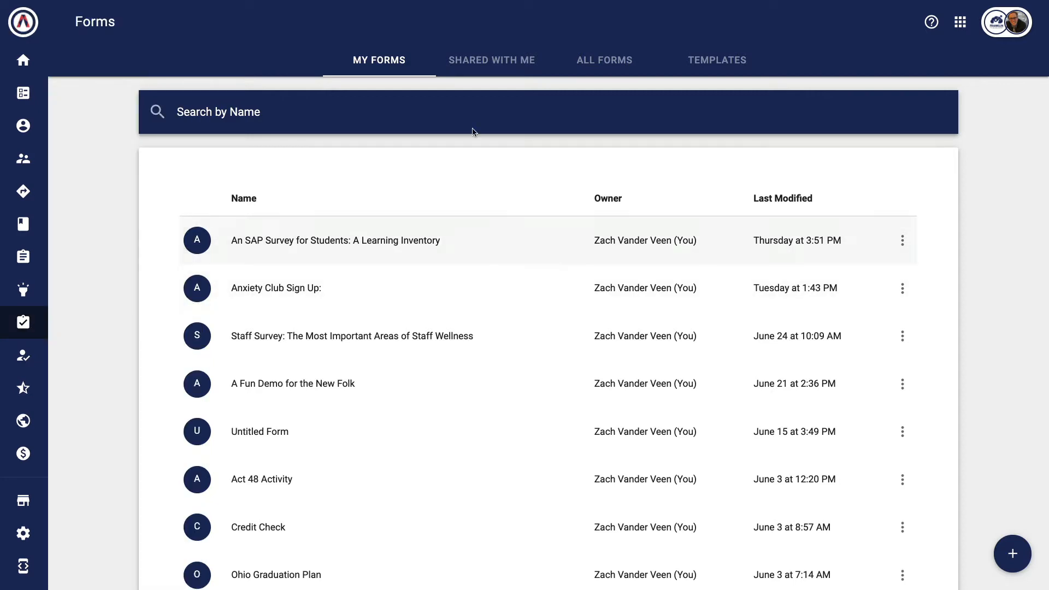
# - Open the SAP Survey for Students from My Forms and view its shareable Send link
pyautogui.click(336, 241)
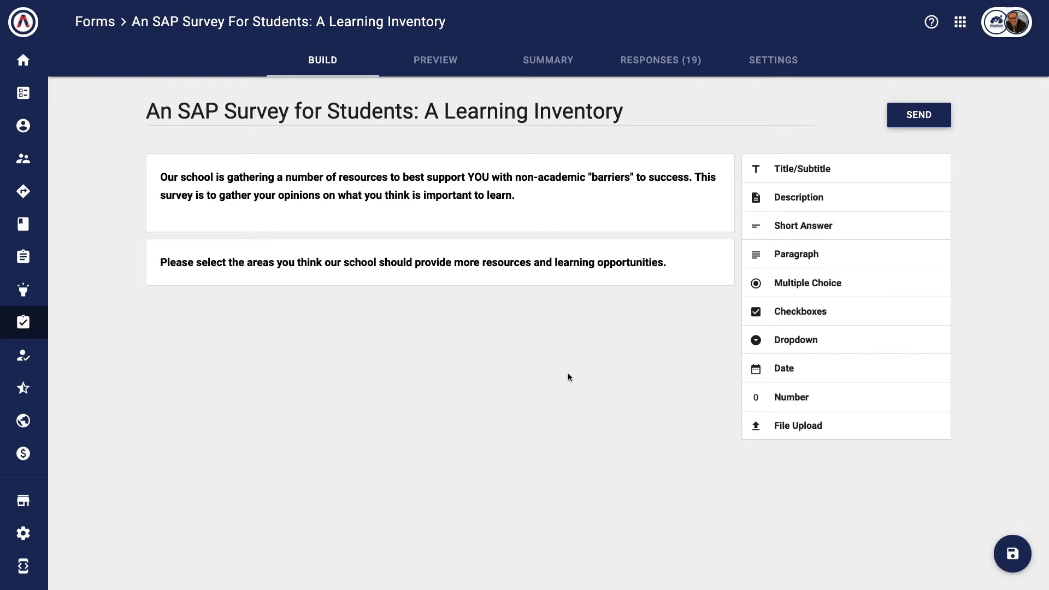
pyautogui.click(918, 114)
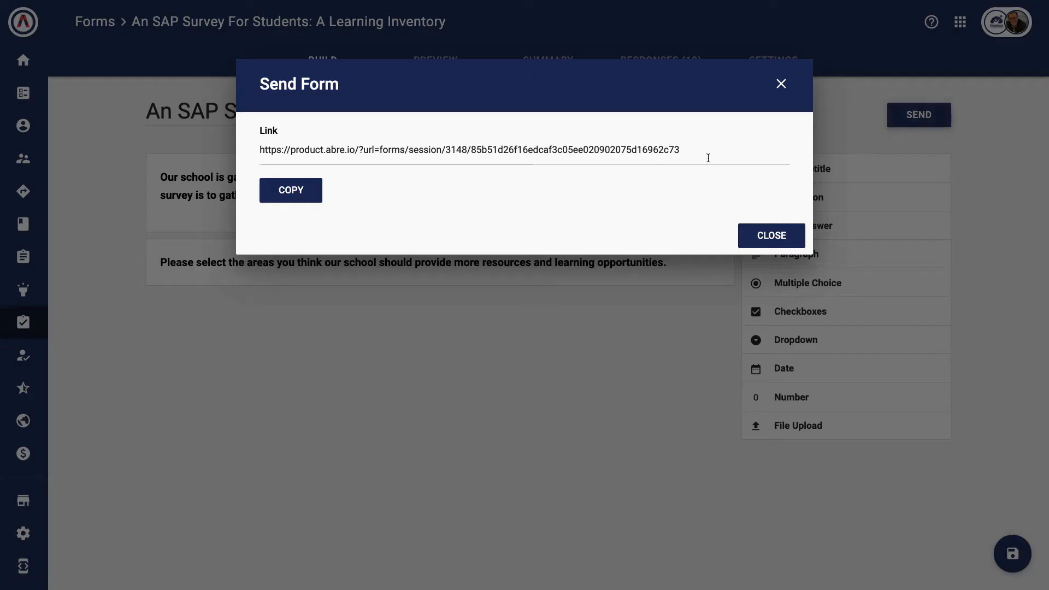
pyautogui.click(770, 235)
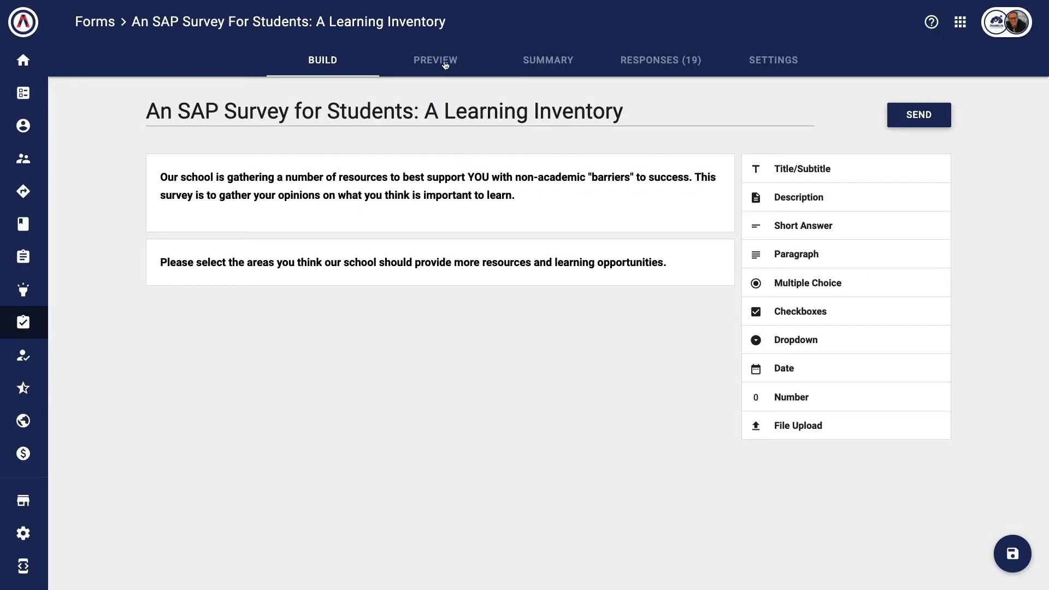
# - Review the survey's Preview, Summary chart and Responses list in turn
pyautogui.click(435, 60)
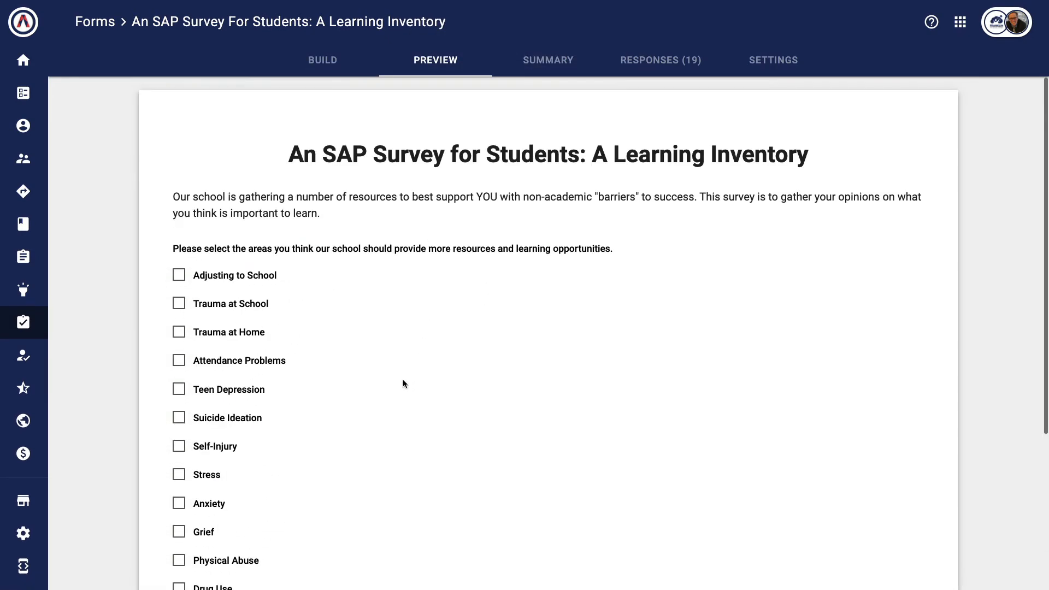
pyautogui.click(547, 59)
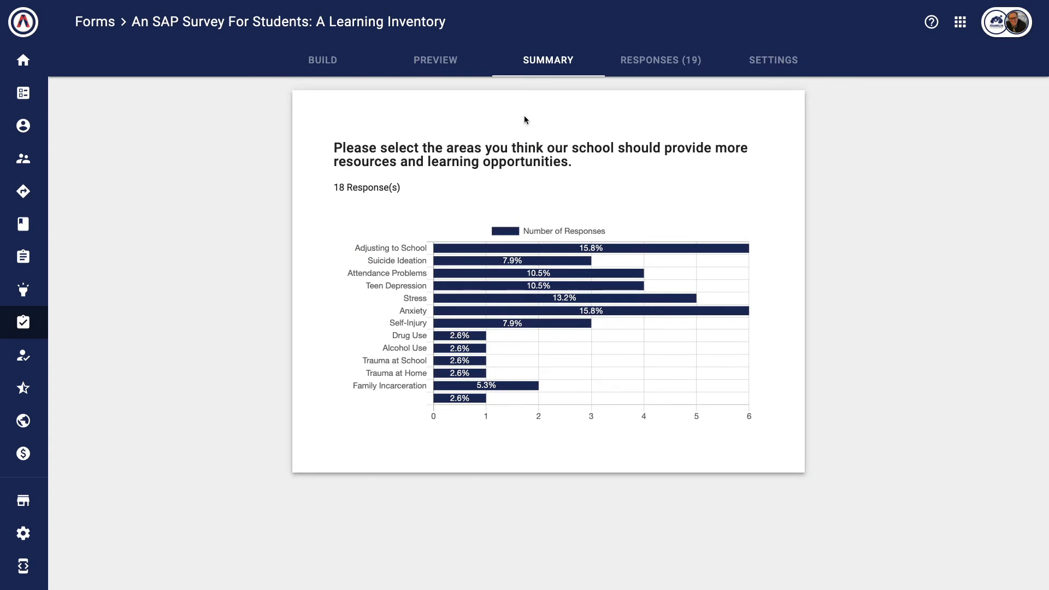
pyautogui.moveTo(443, 277)
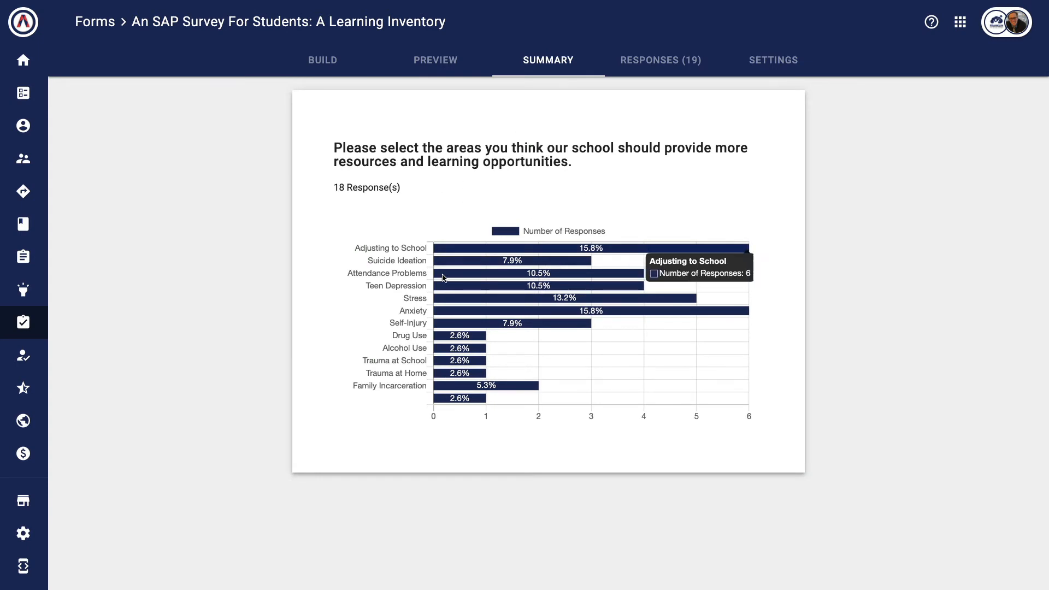
pyautogui.click(659, 59)
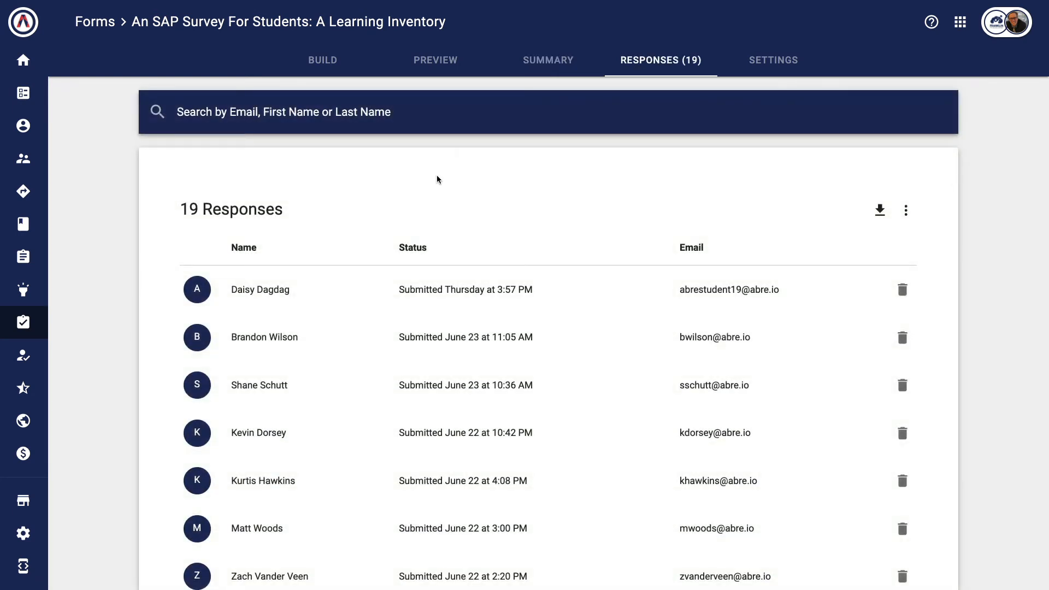
pyautogui.moveTo(880, 209)
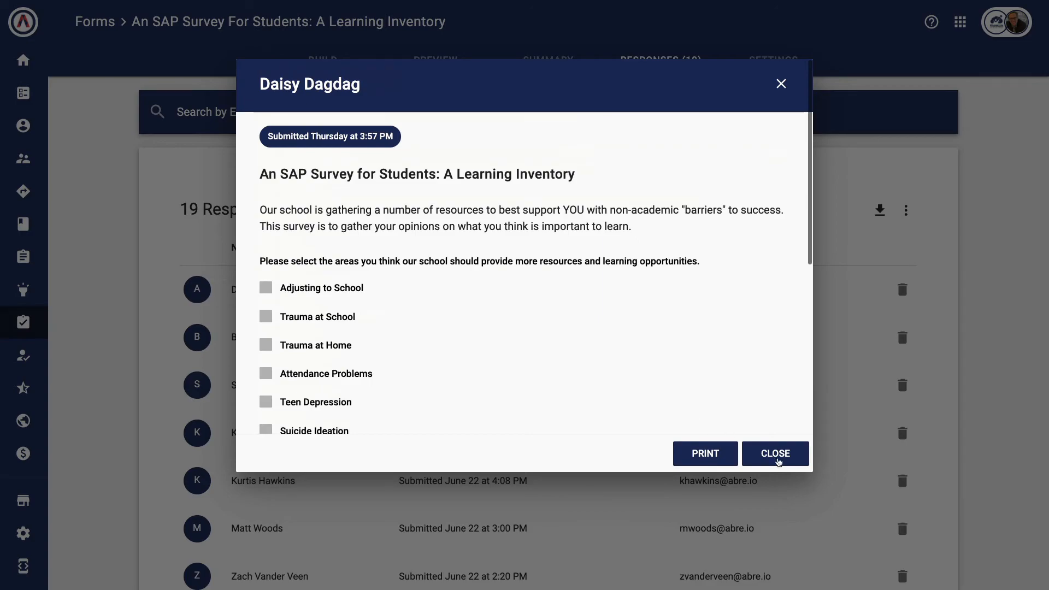
pyautogui.click(775, 453)
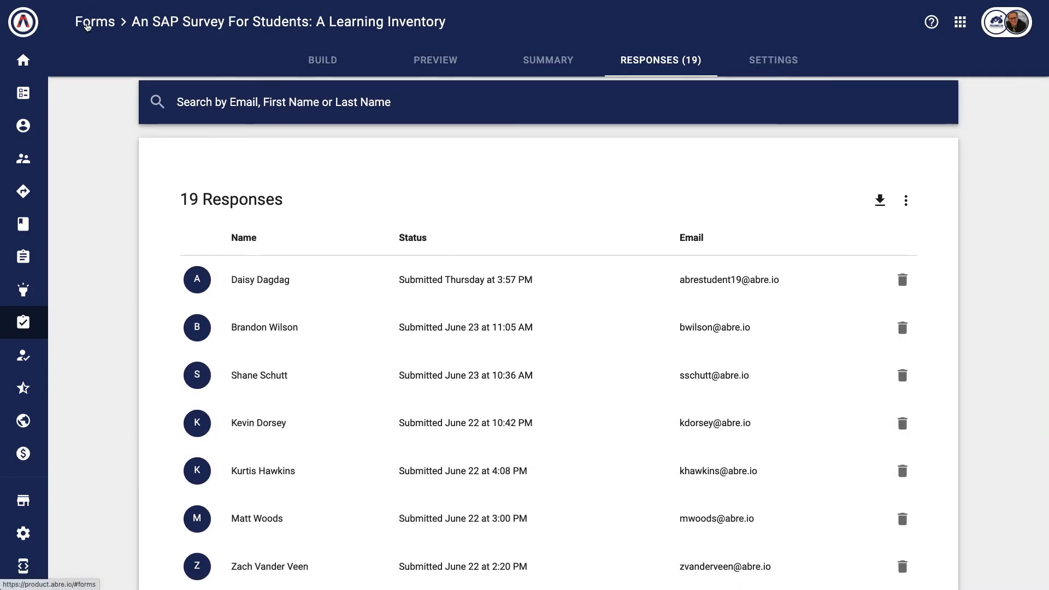
pyautogui.click(94, 21)
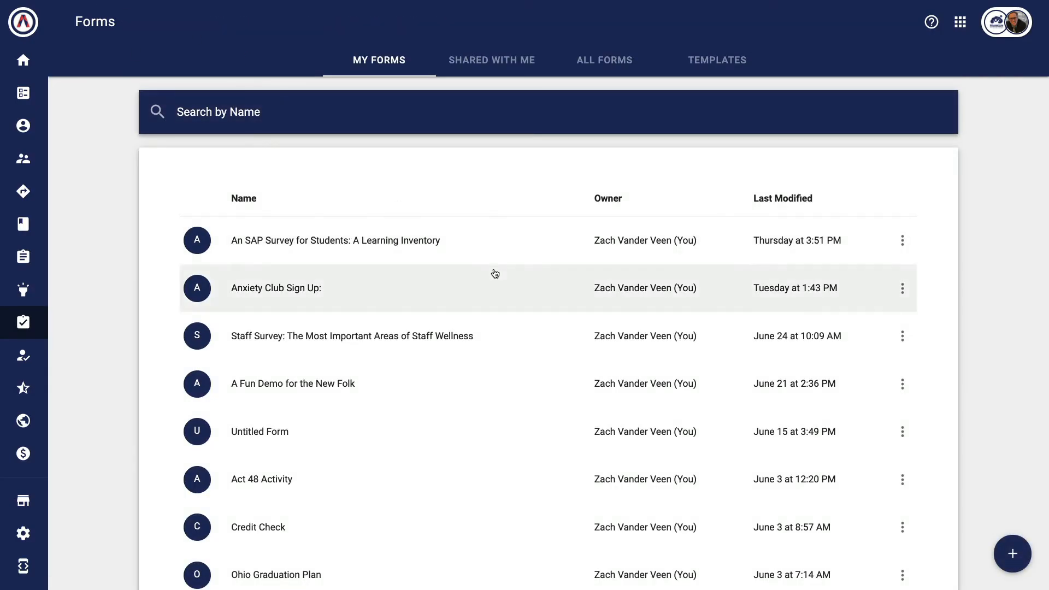